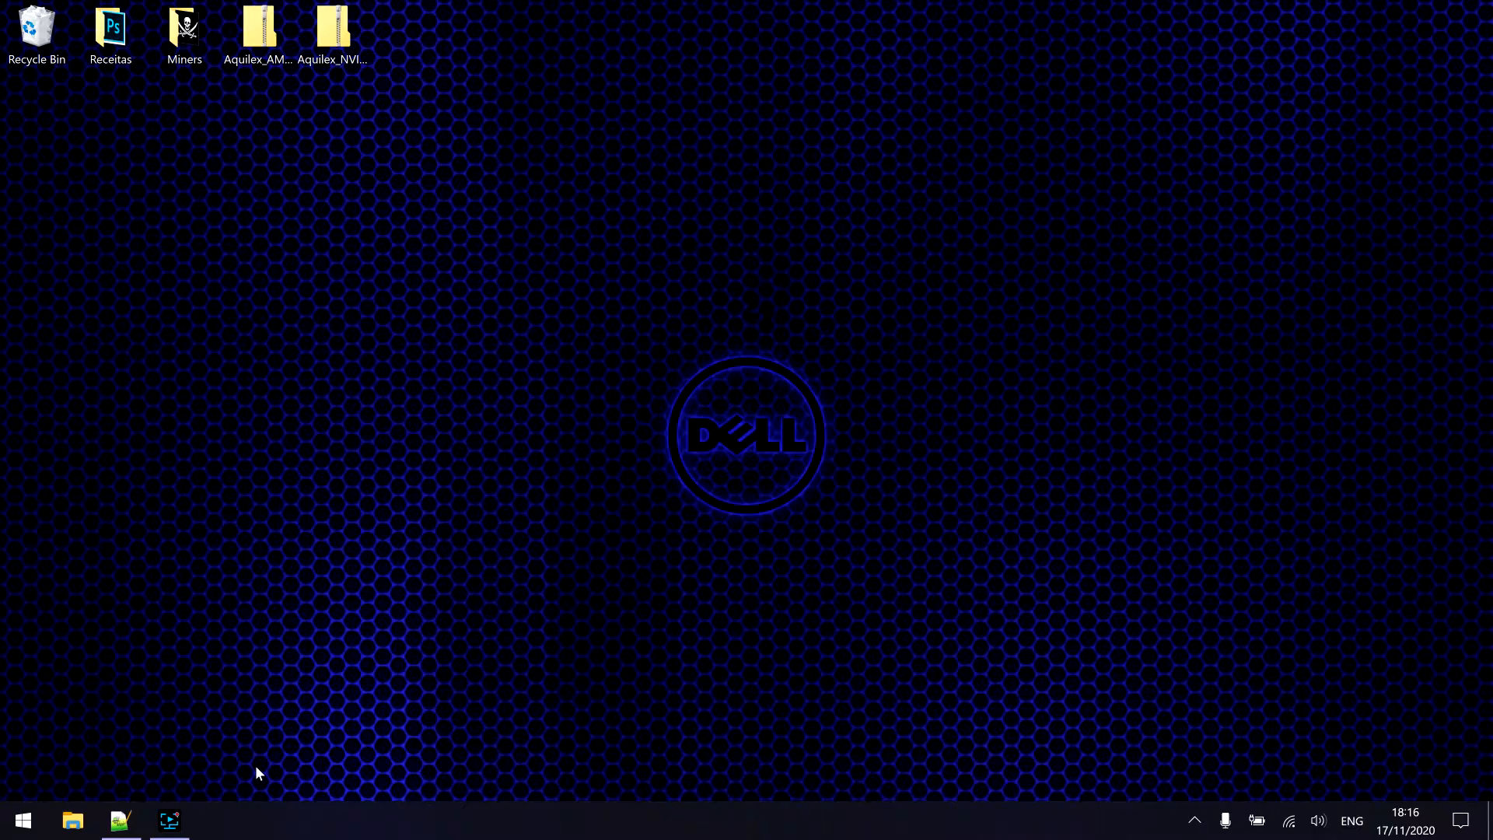
mouse_move(266, 110)
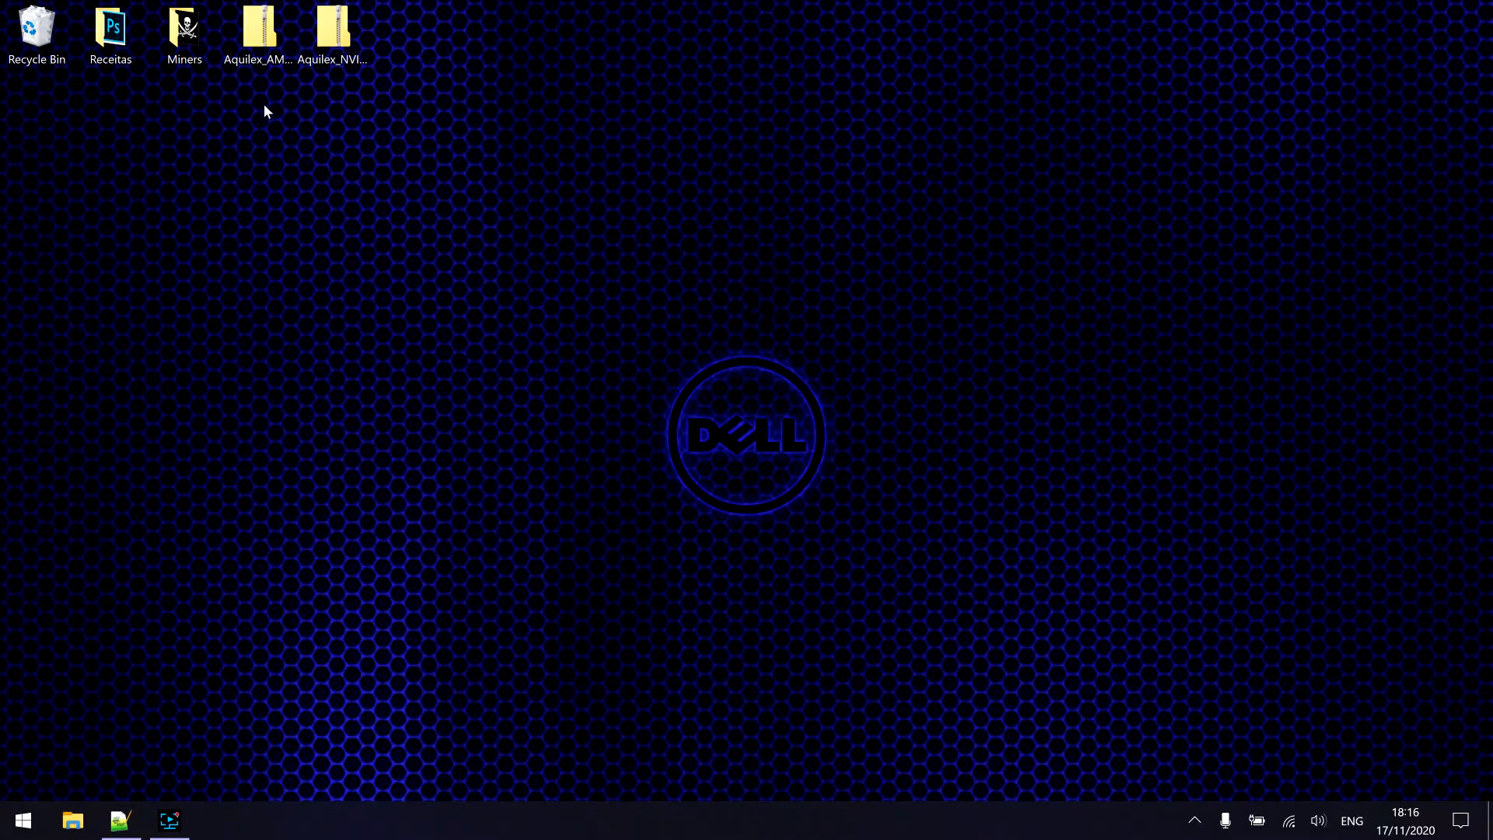
Extract the Aquilex folder from Aquilex_NVIDIA.zip onto the desktop and close the archive.
click(257, 28)
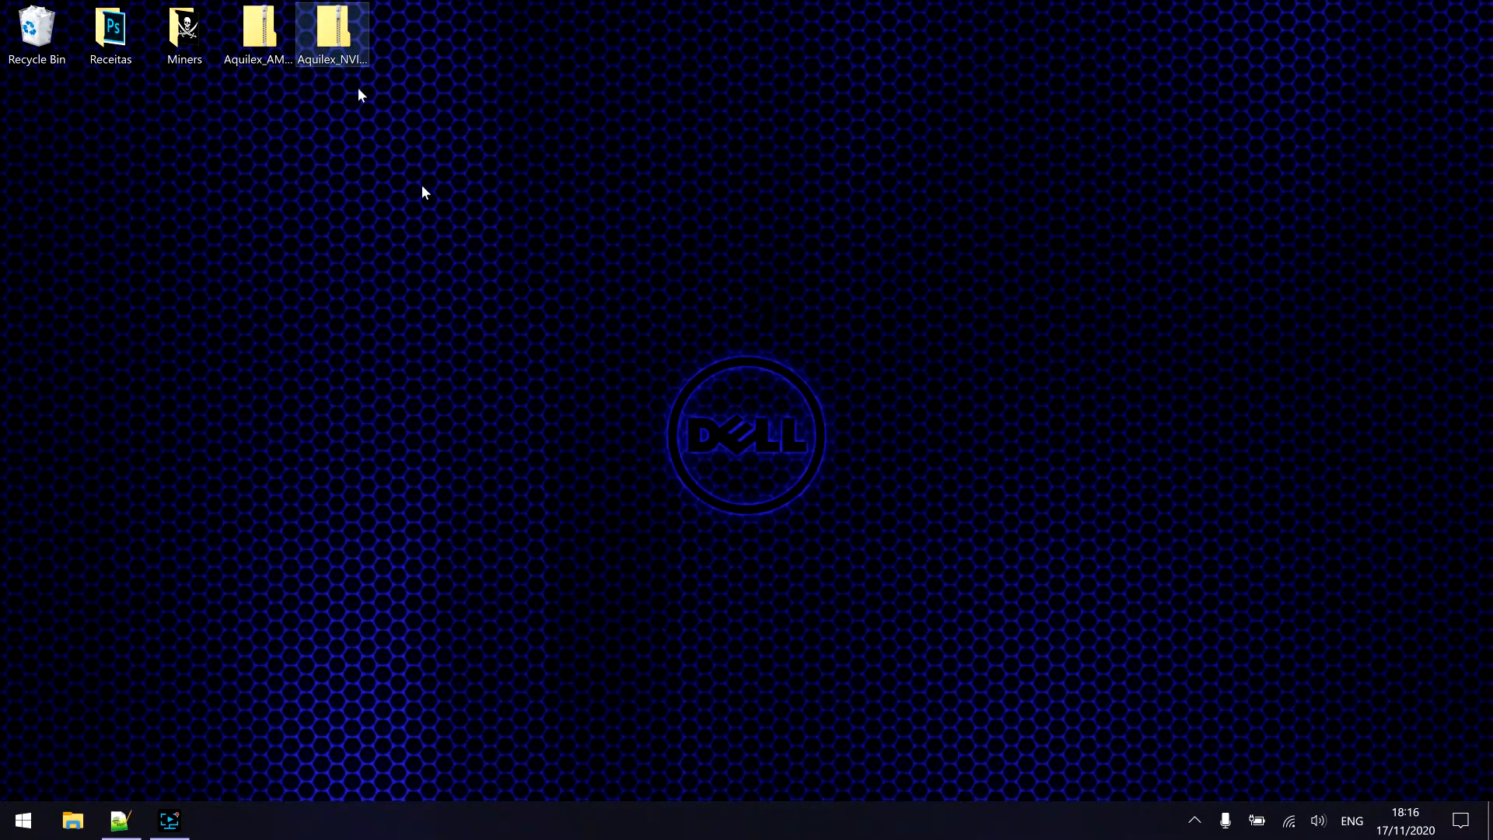
double_click(332, 28)
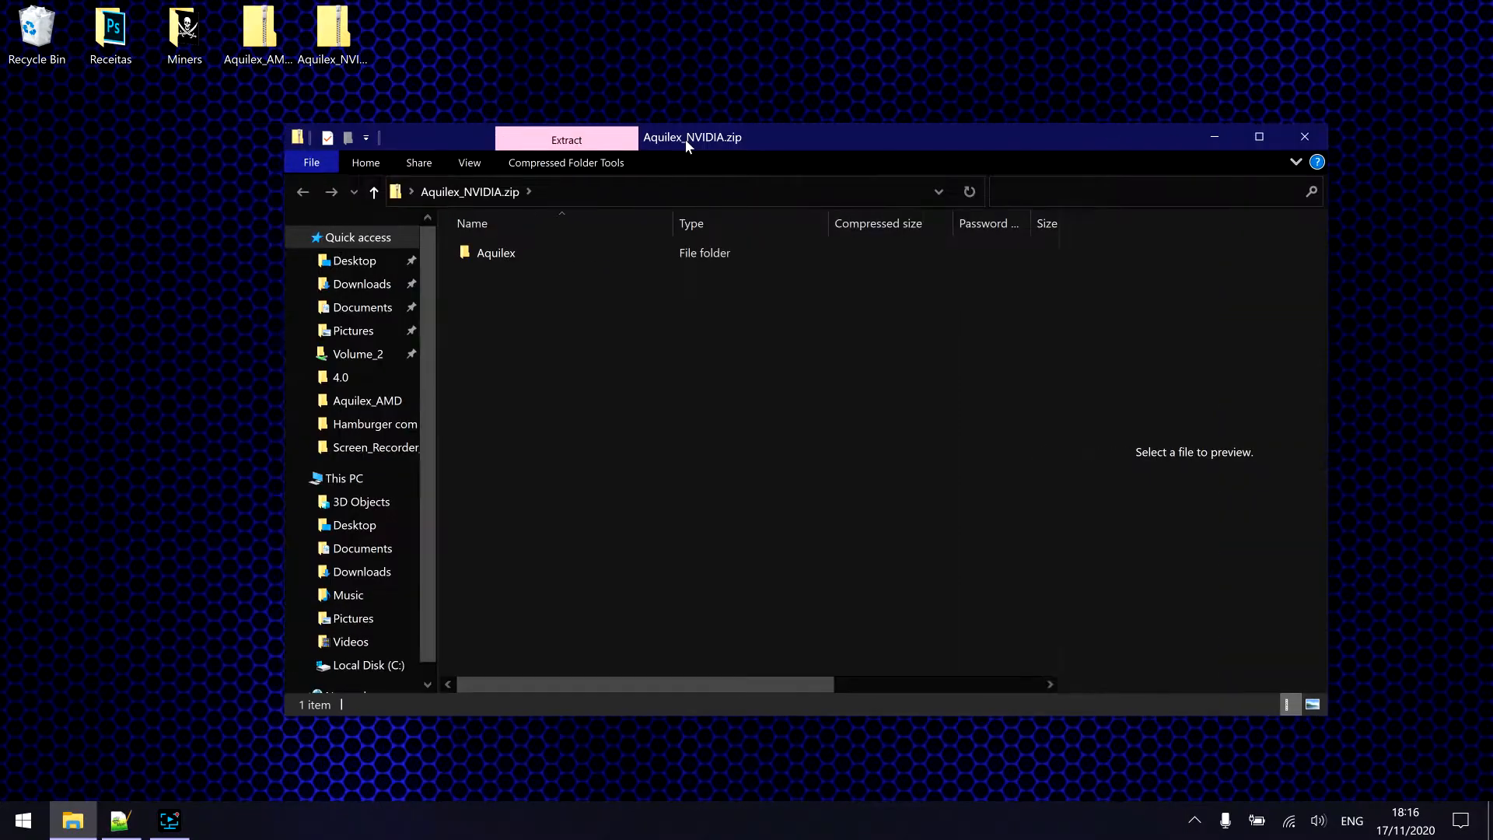
drag(495, 252, 79, 180)
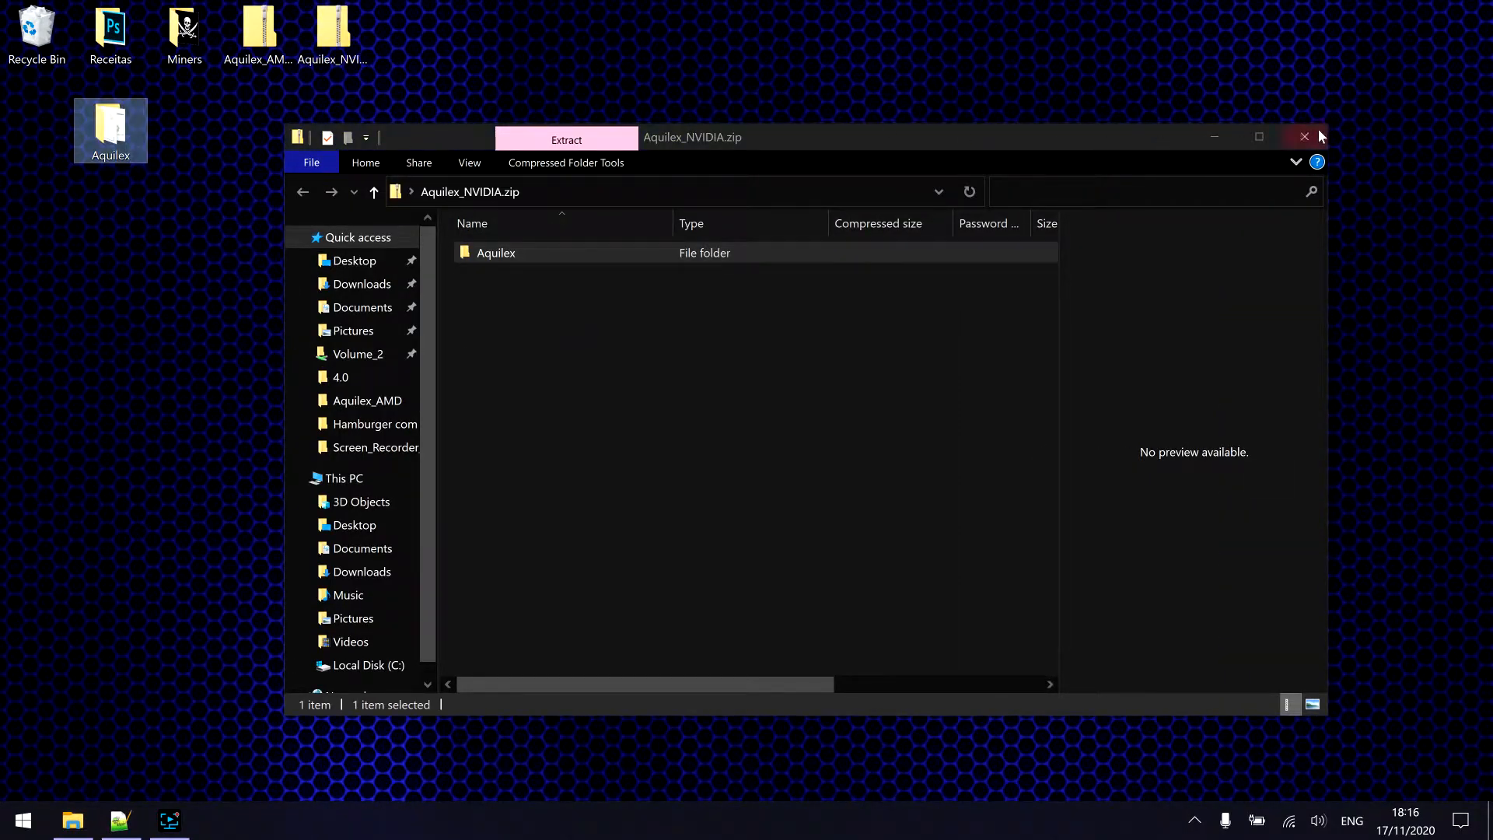
click(1304, 136)
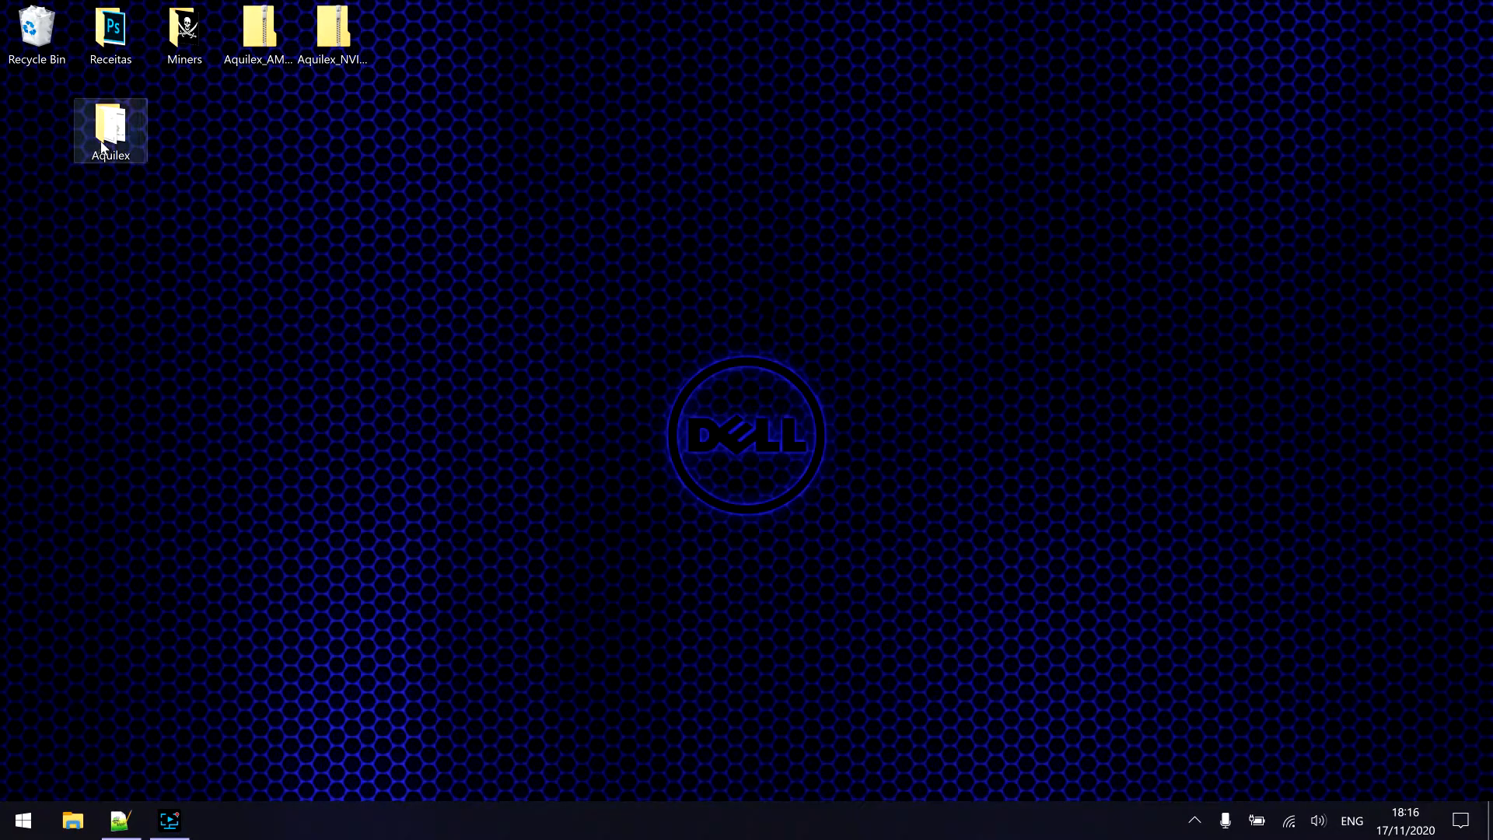
click(748, 259)
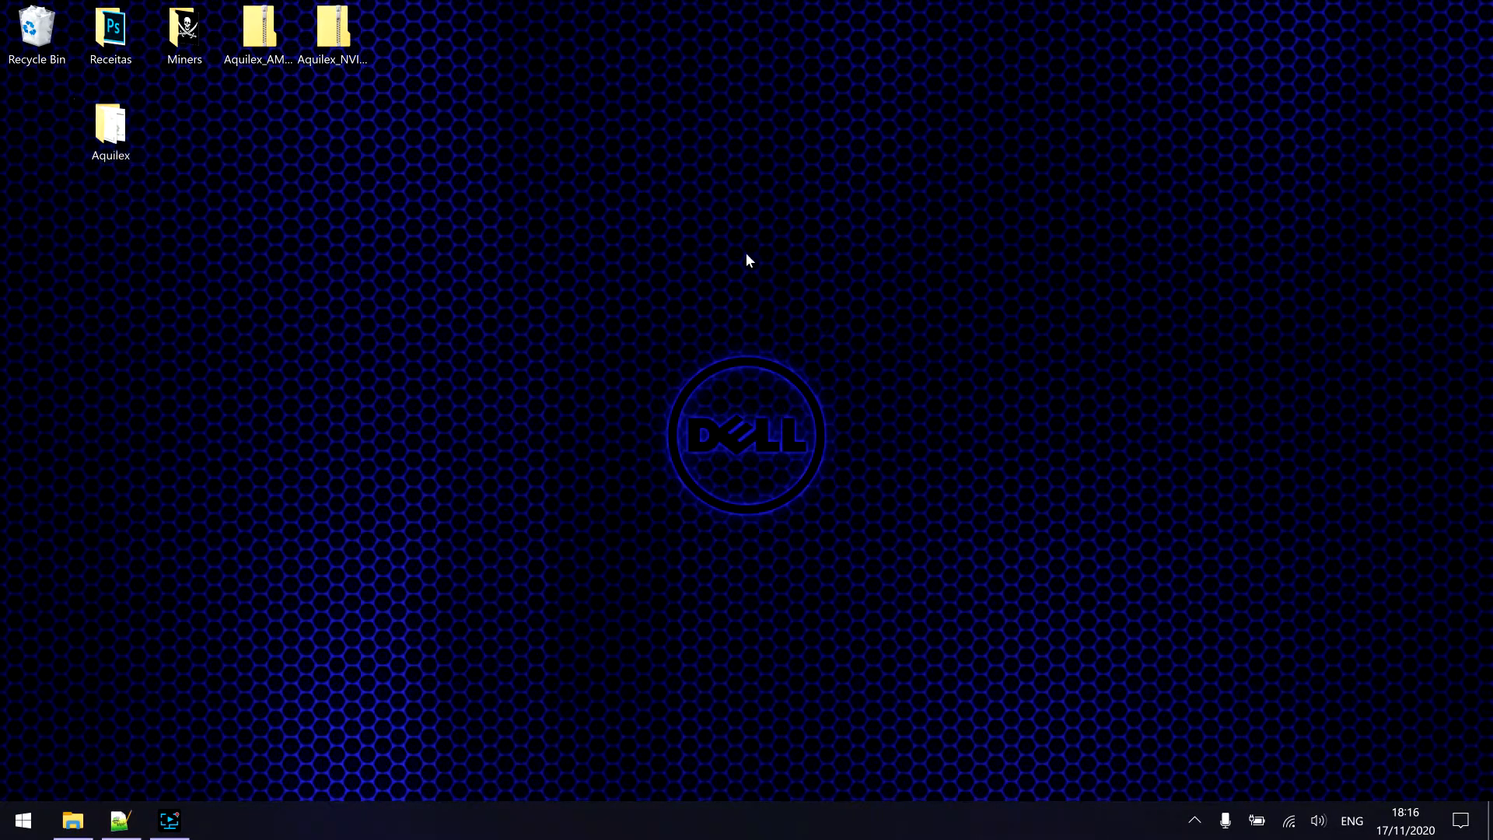
Preview ShortcutCreator.bat in the Aquilex folder and start typing 'she' in the Run box.
double_click(110, 121)
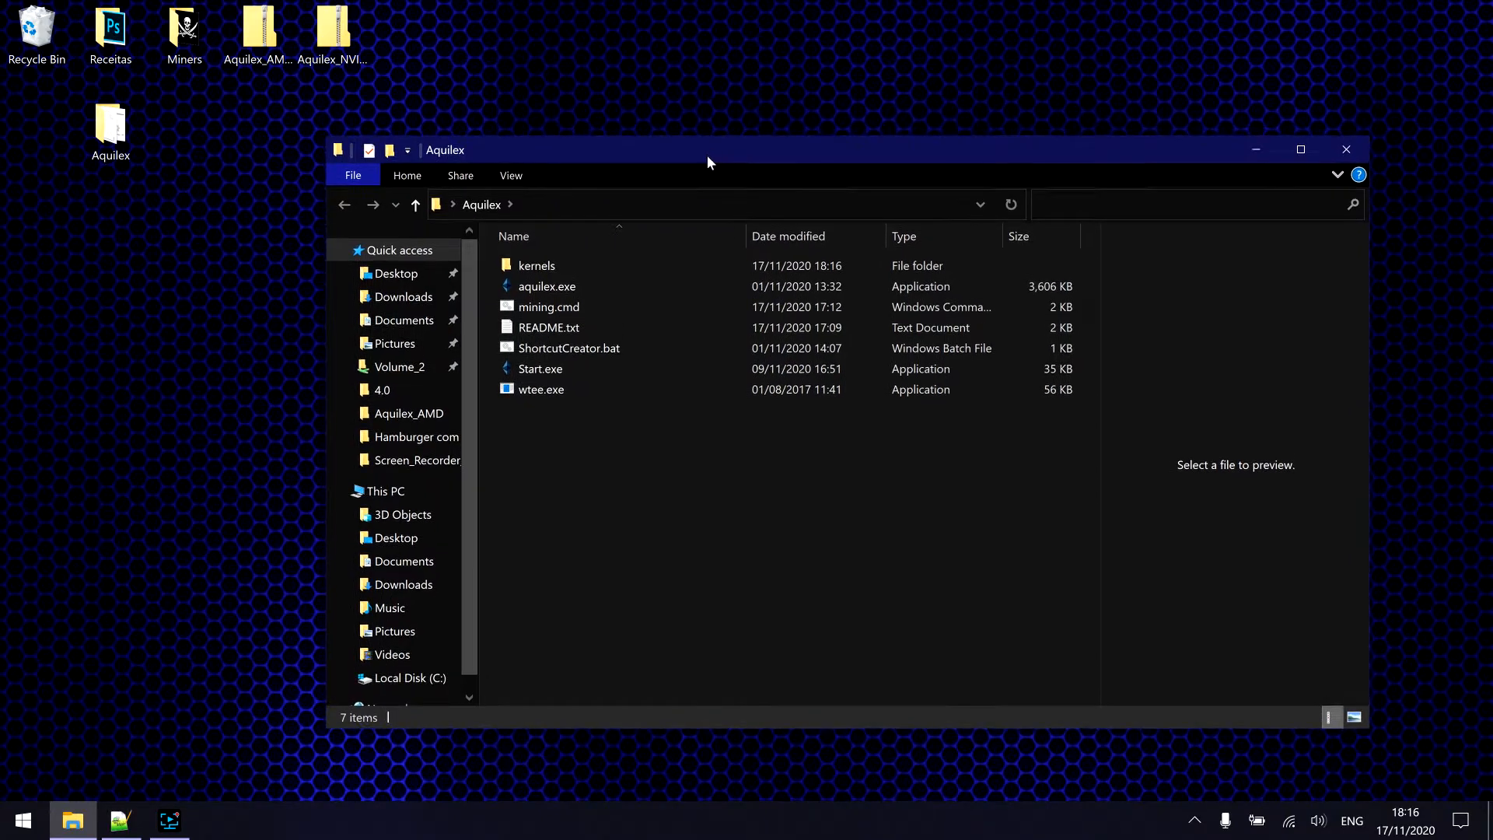
mouse_move(569, 347)
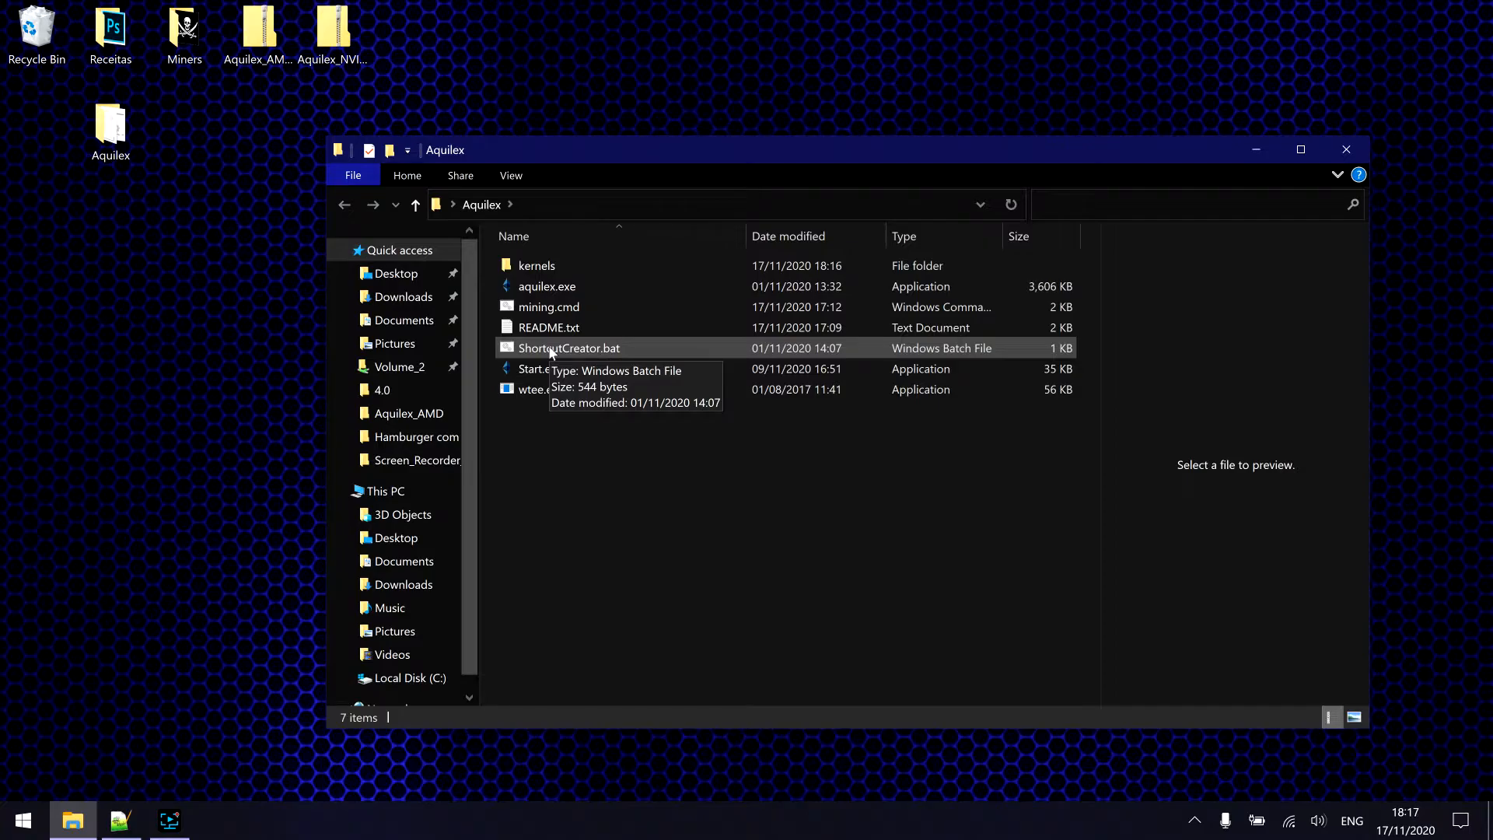
mouse_move(587, 355)
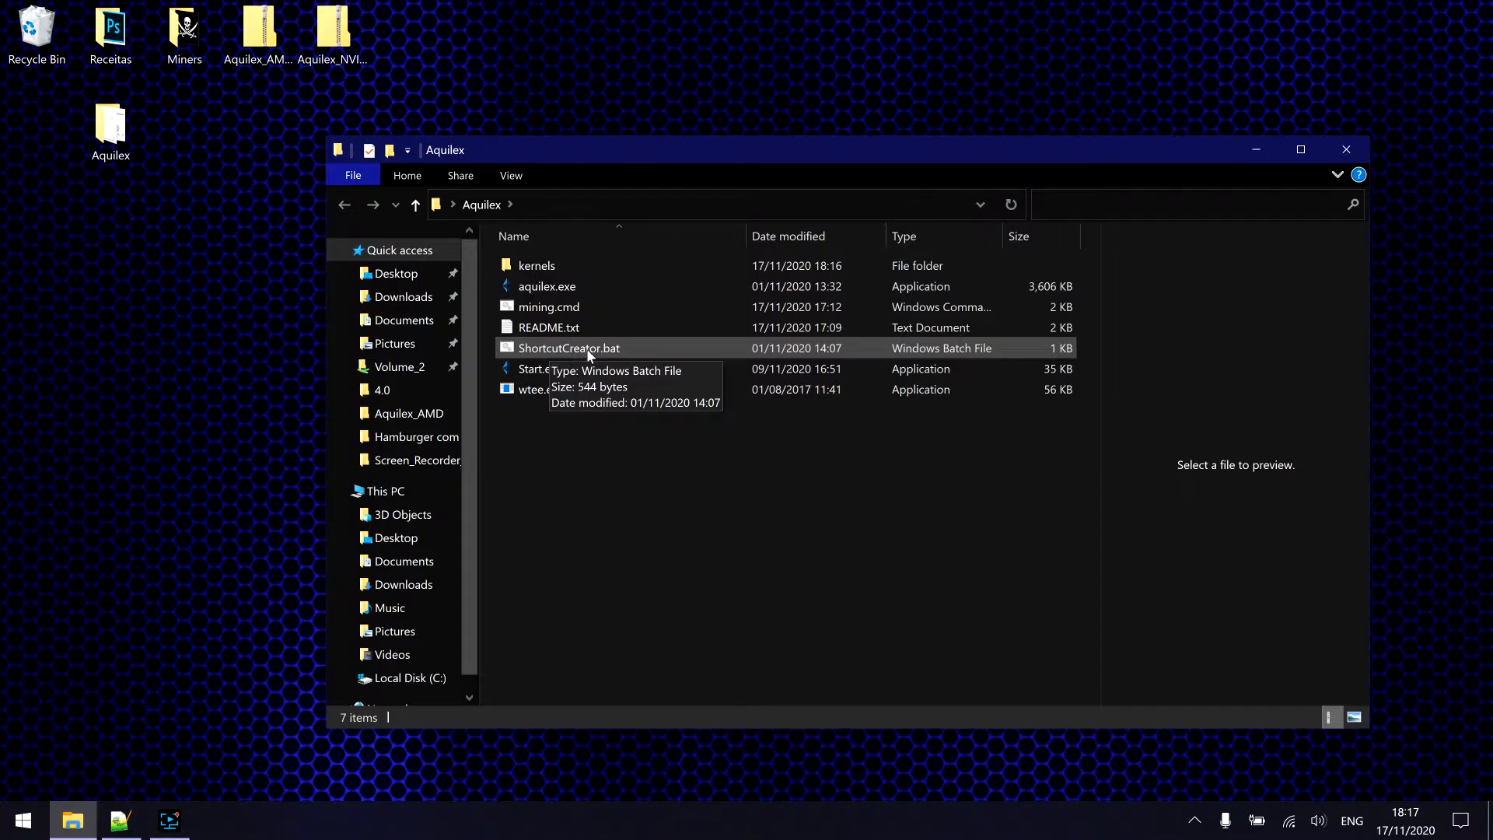
click(570, 347)
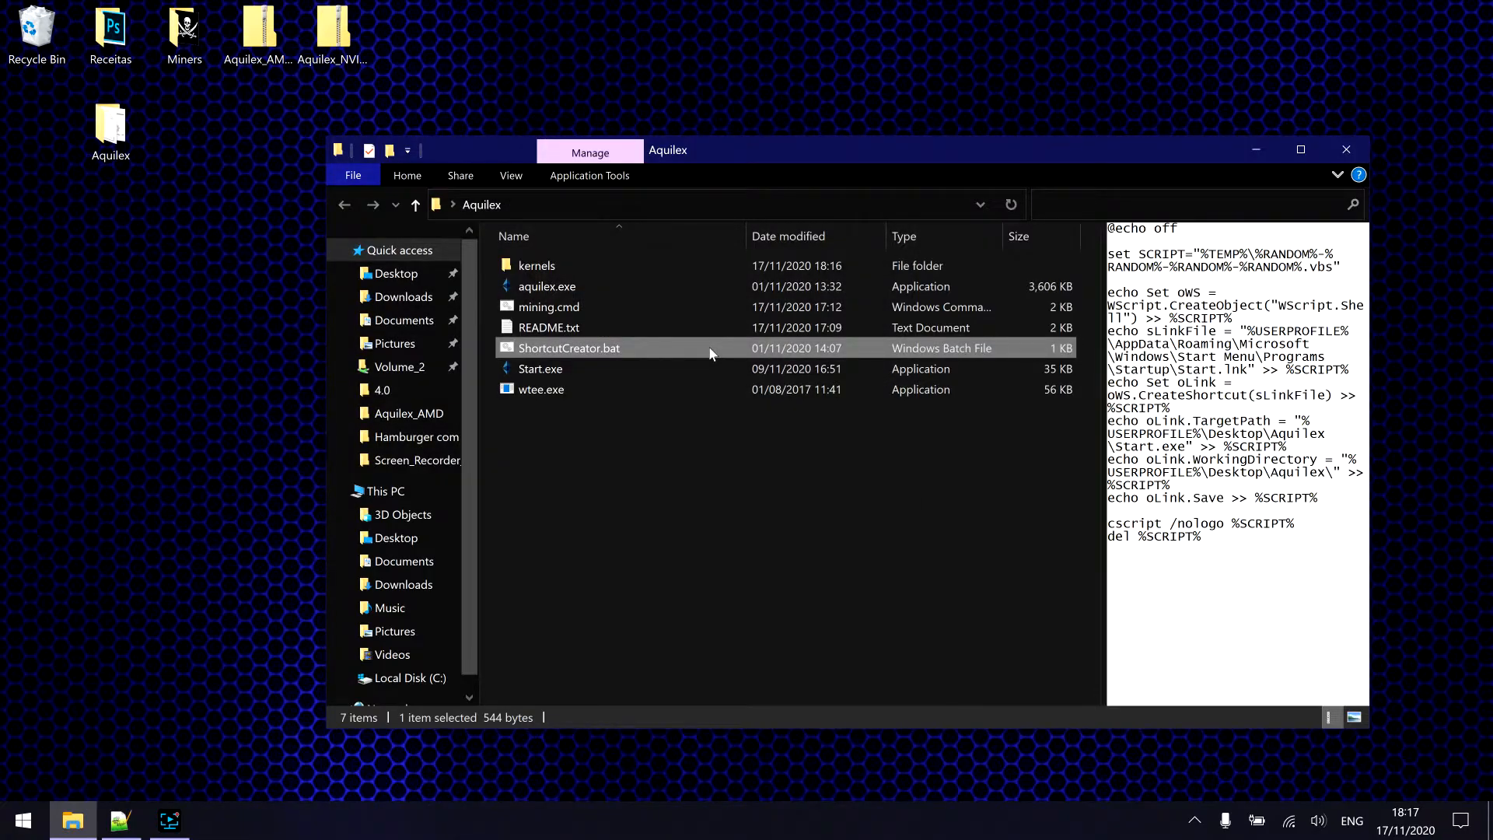
key(Win+r)
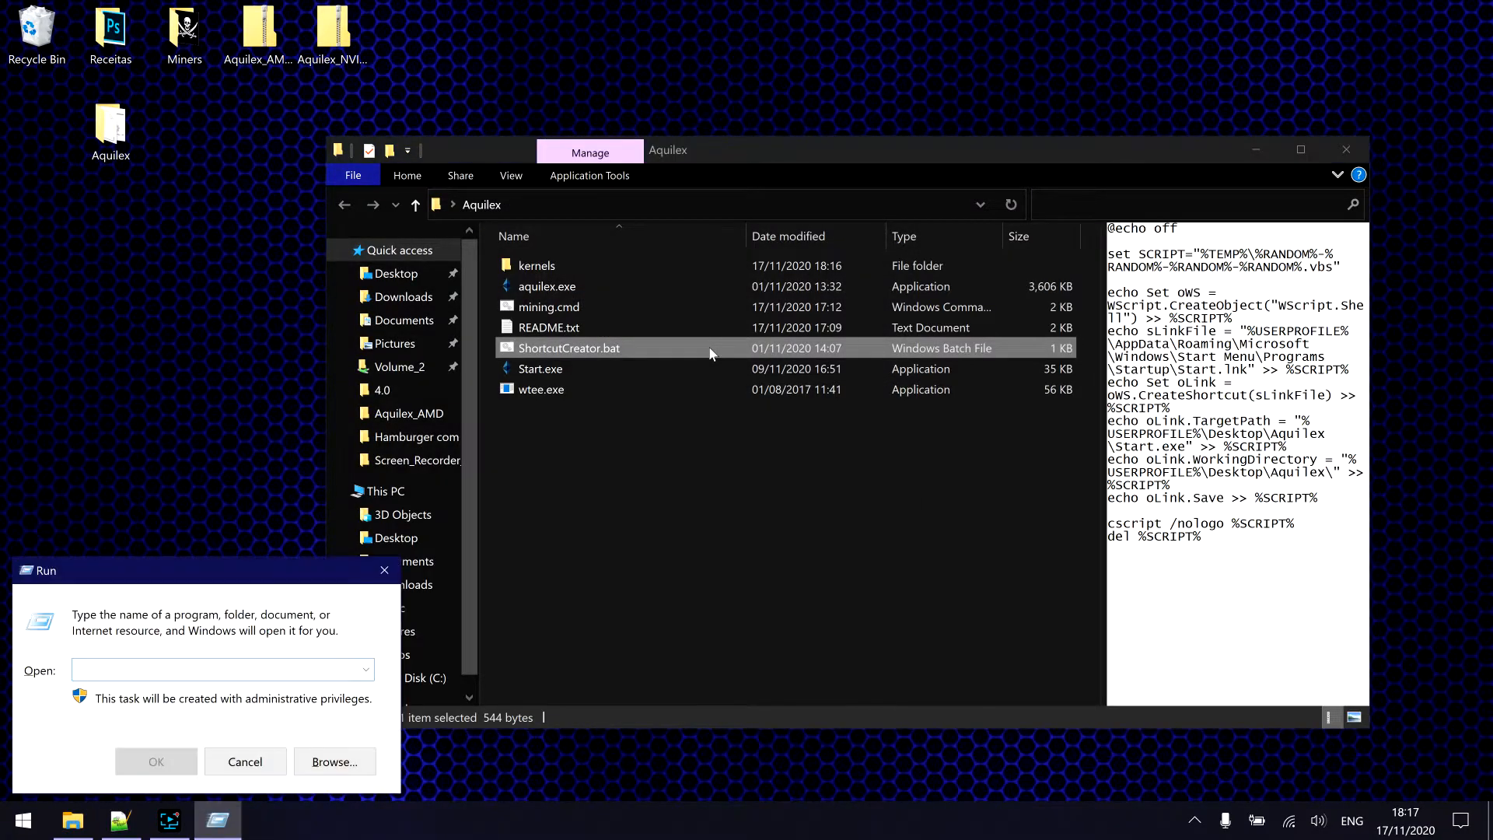
text(she)
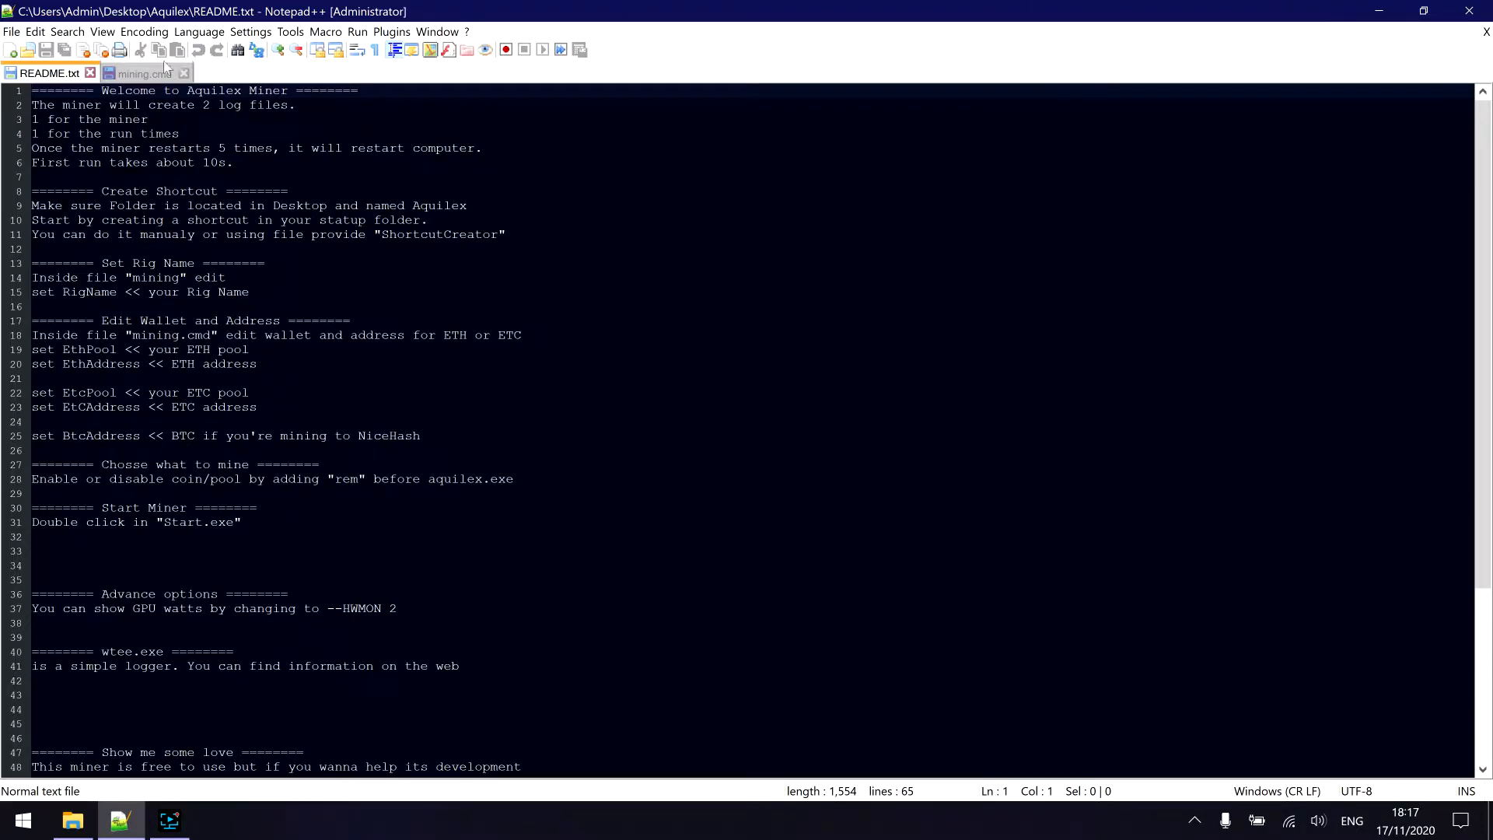
Review the rig name, daggerhashimoto NiceHash pool and wallet address in mining.cmd.
click(140, 73)
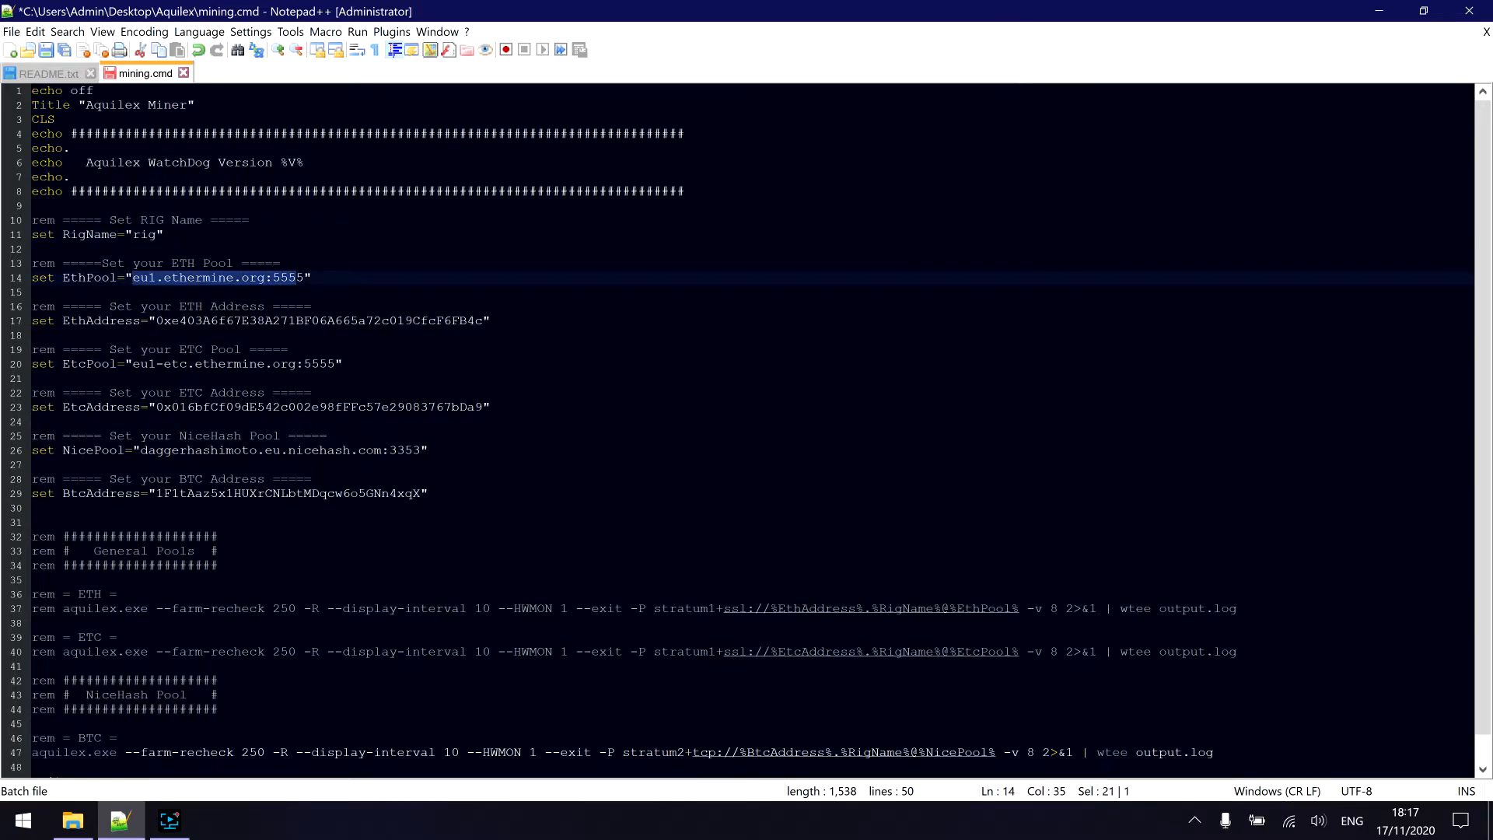
double_click(320, 320)
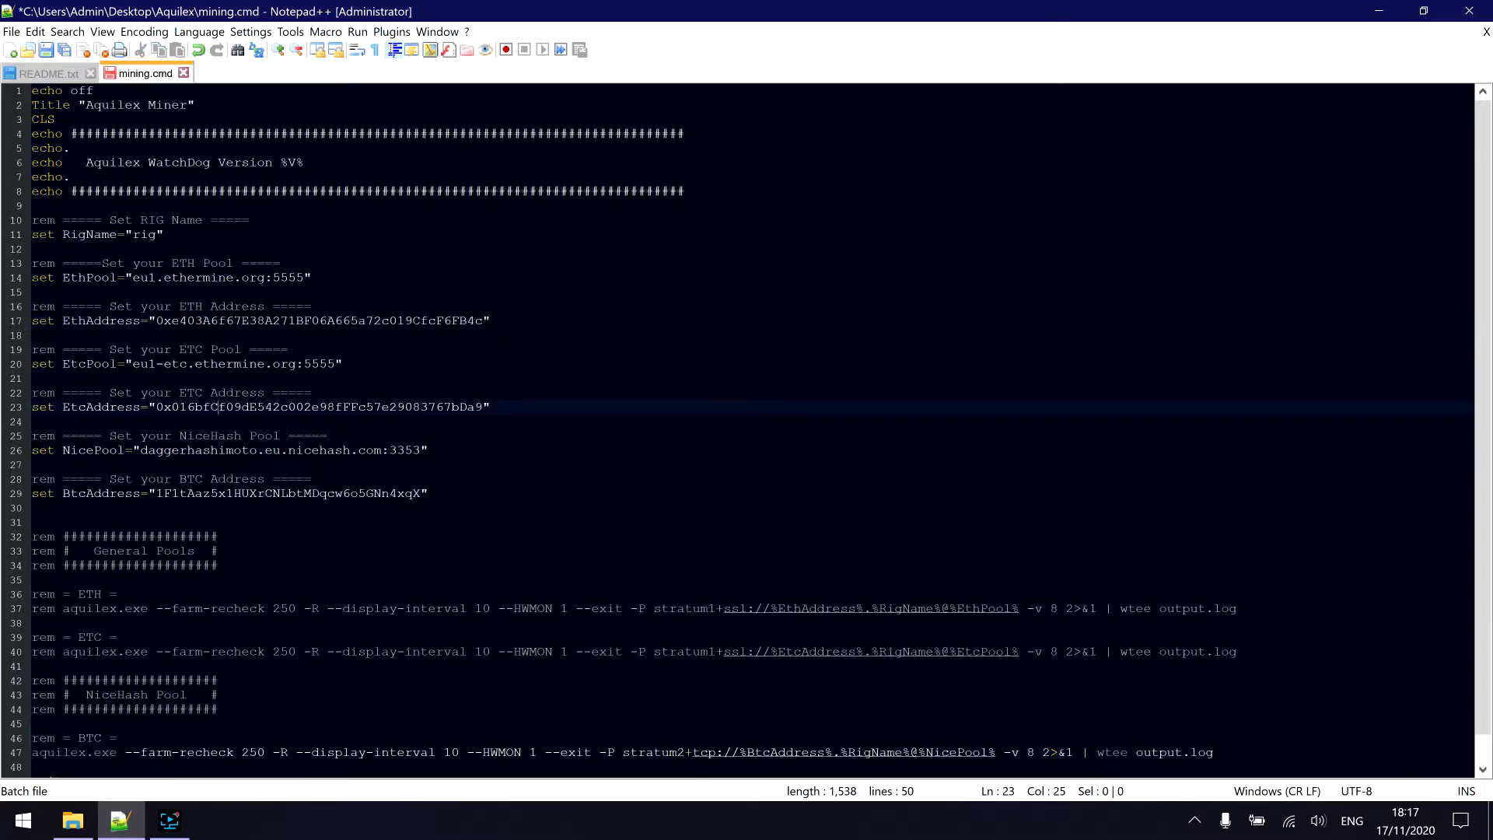
double_click(196, 449)
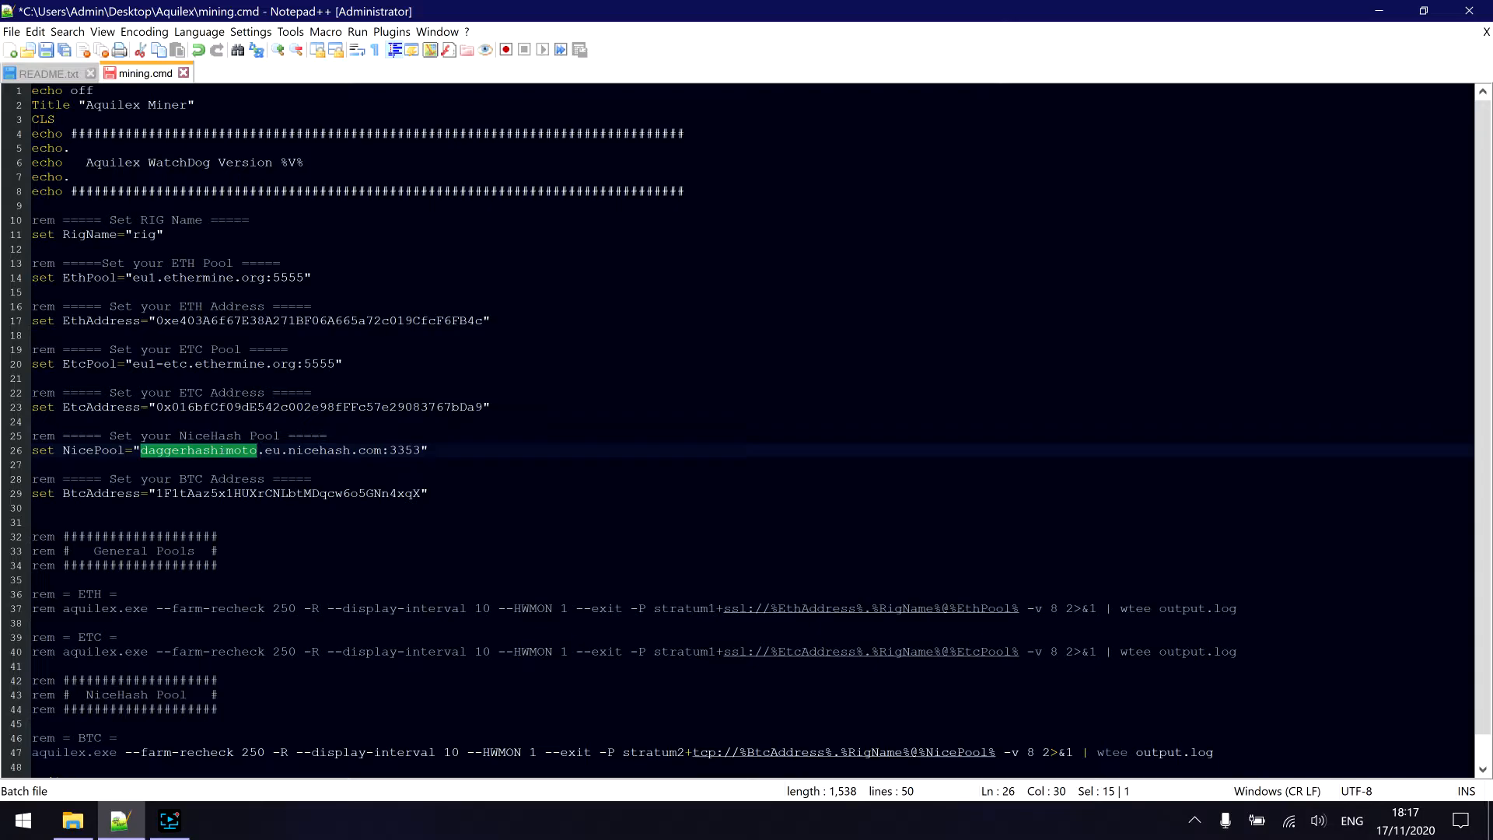
double_click(286, 493)
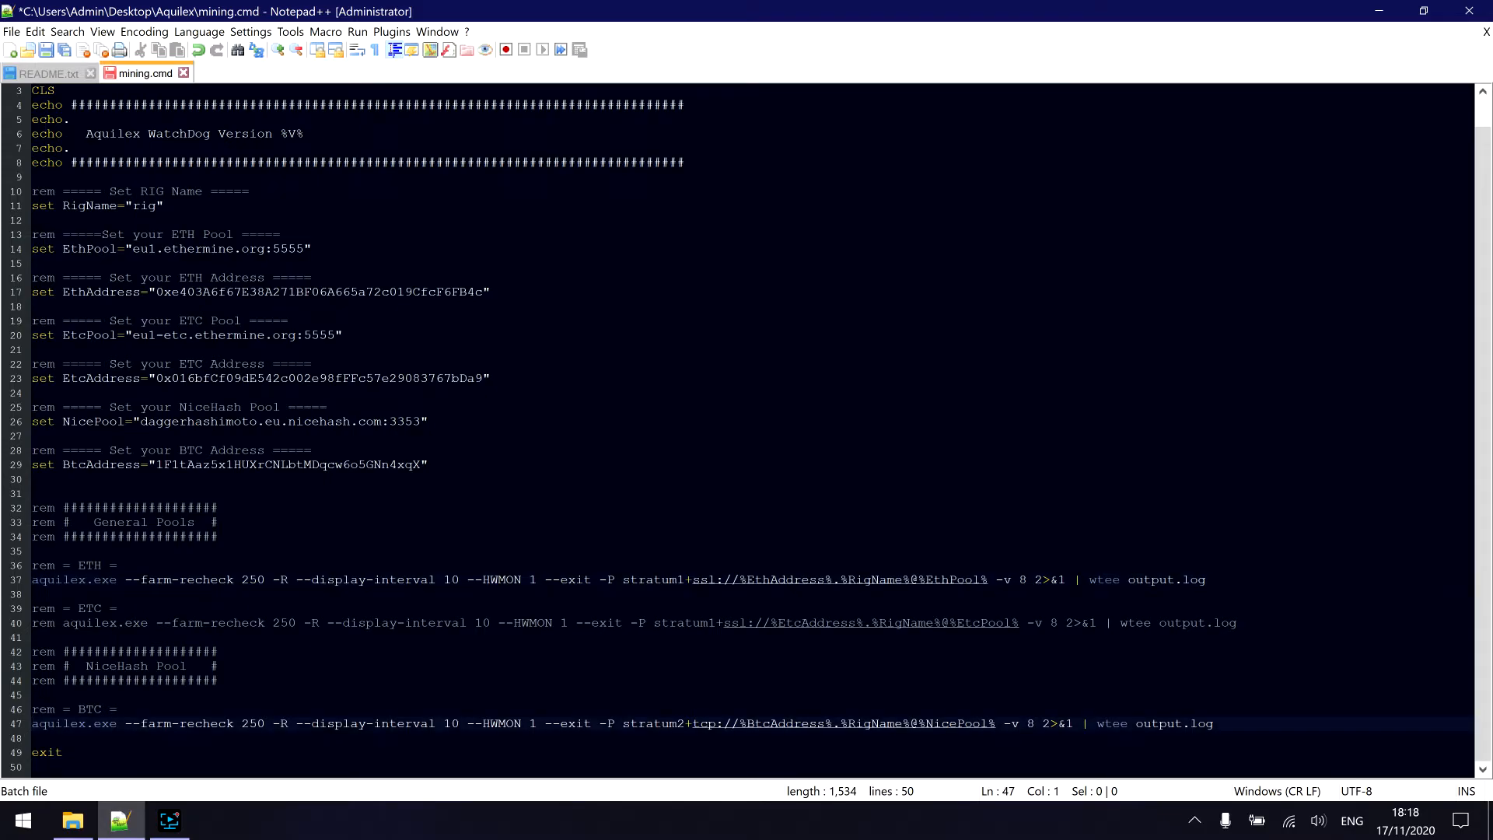
Comment out the BTC NiceHash line with 'rem' so the ETH aquilex line runs.
text(rem)
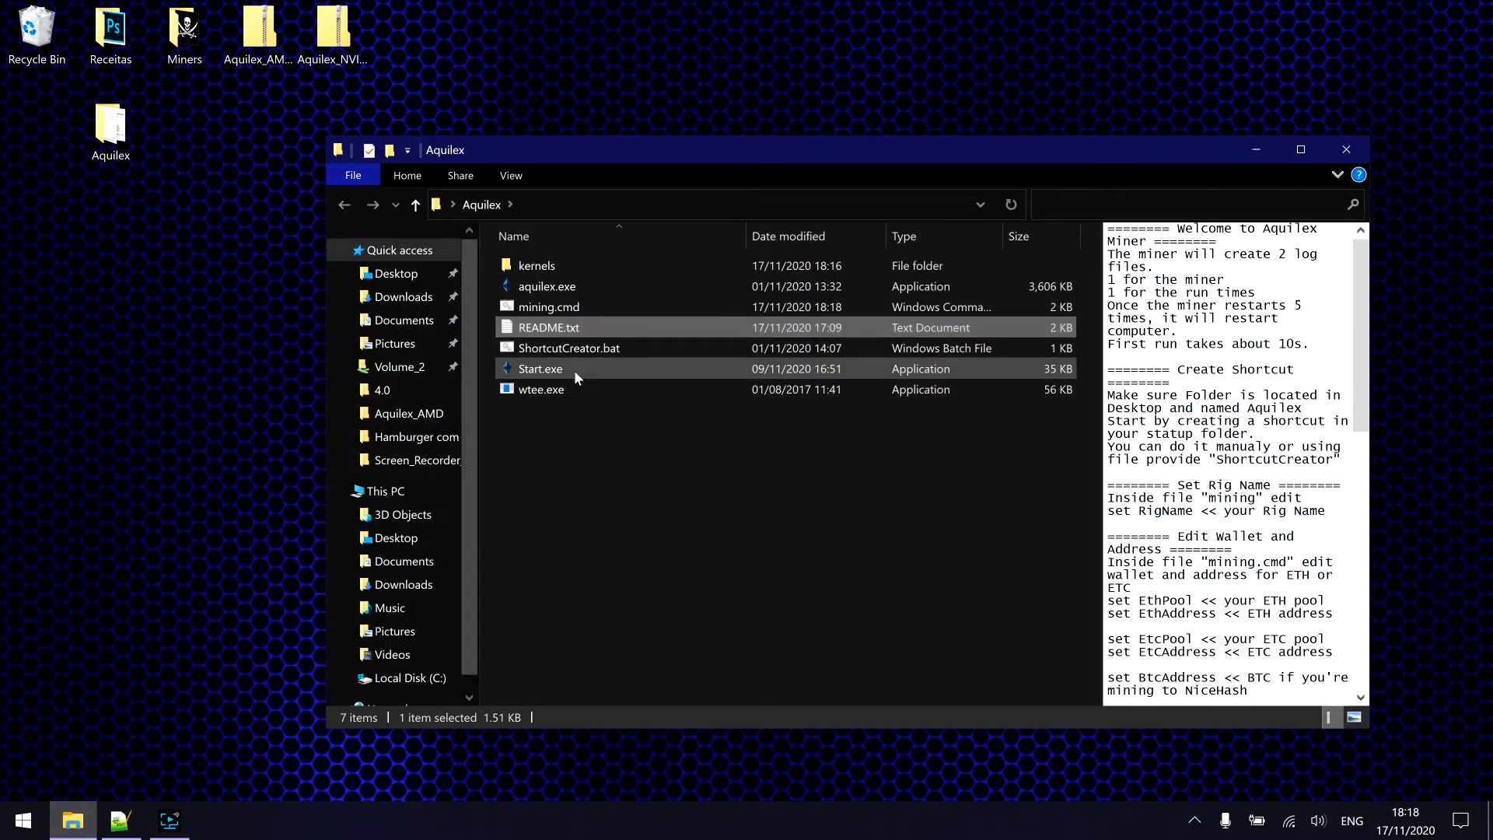
Launch the miner via Start.exe and preview ShortcutCreator.bat again.
double_click(540, 368)
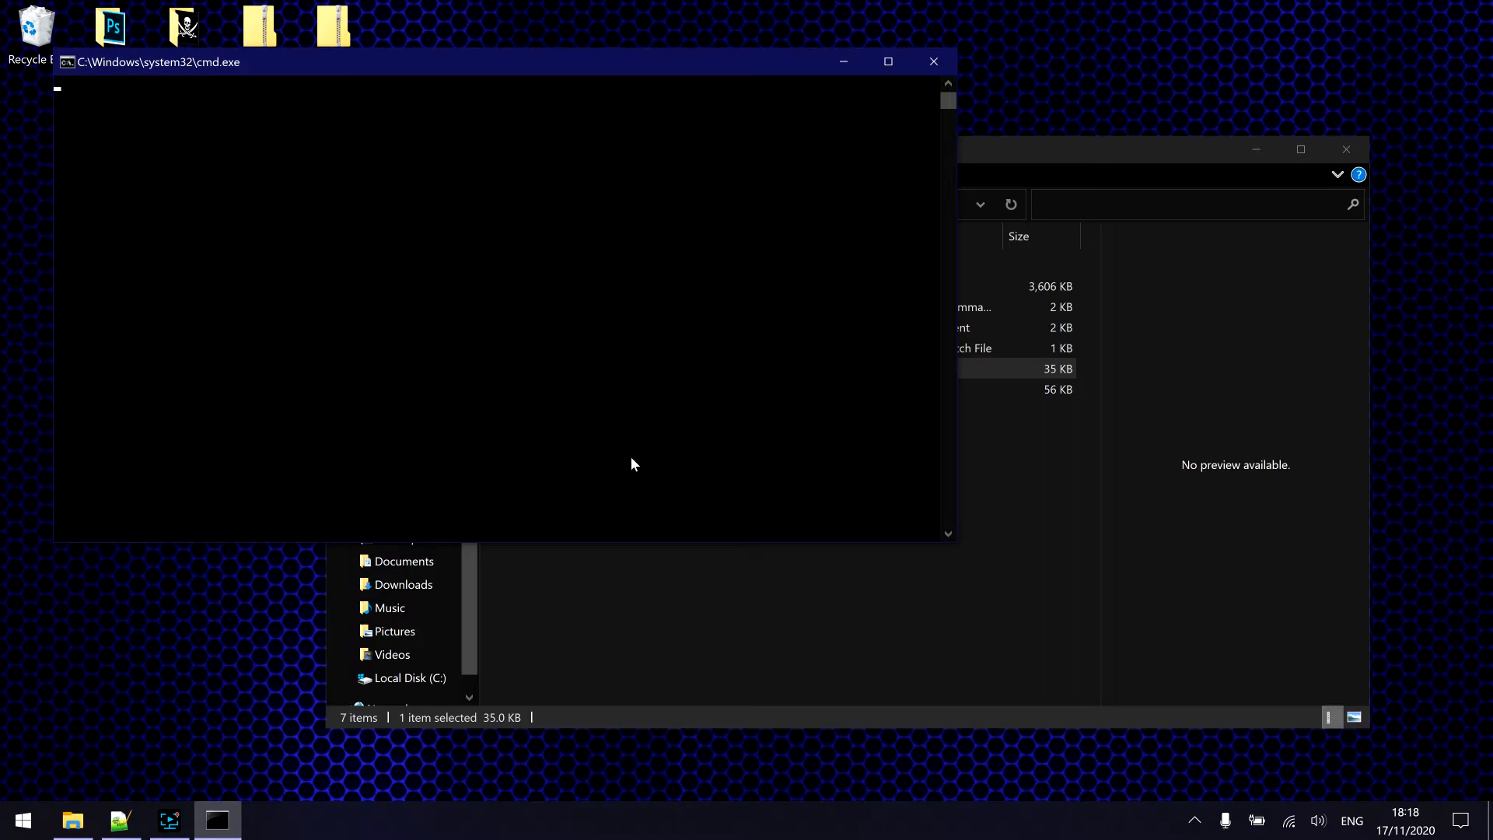
mouse_move(210, 207)
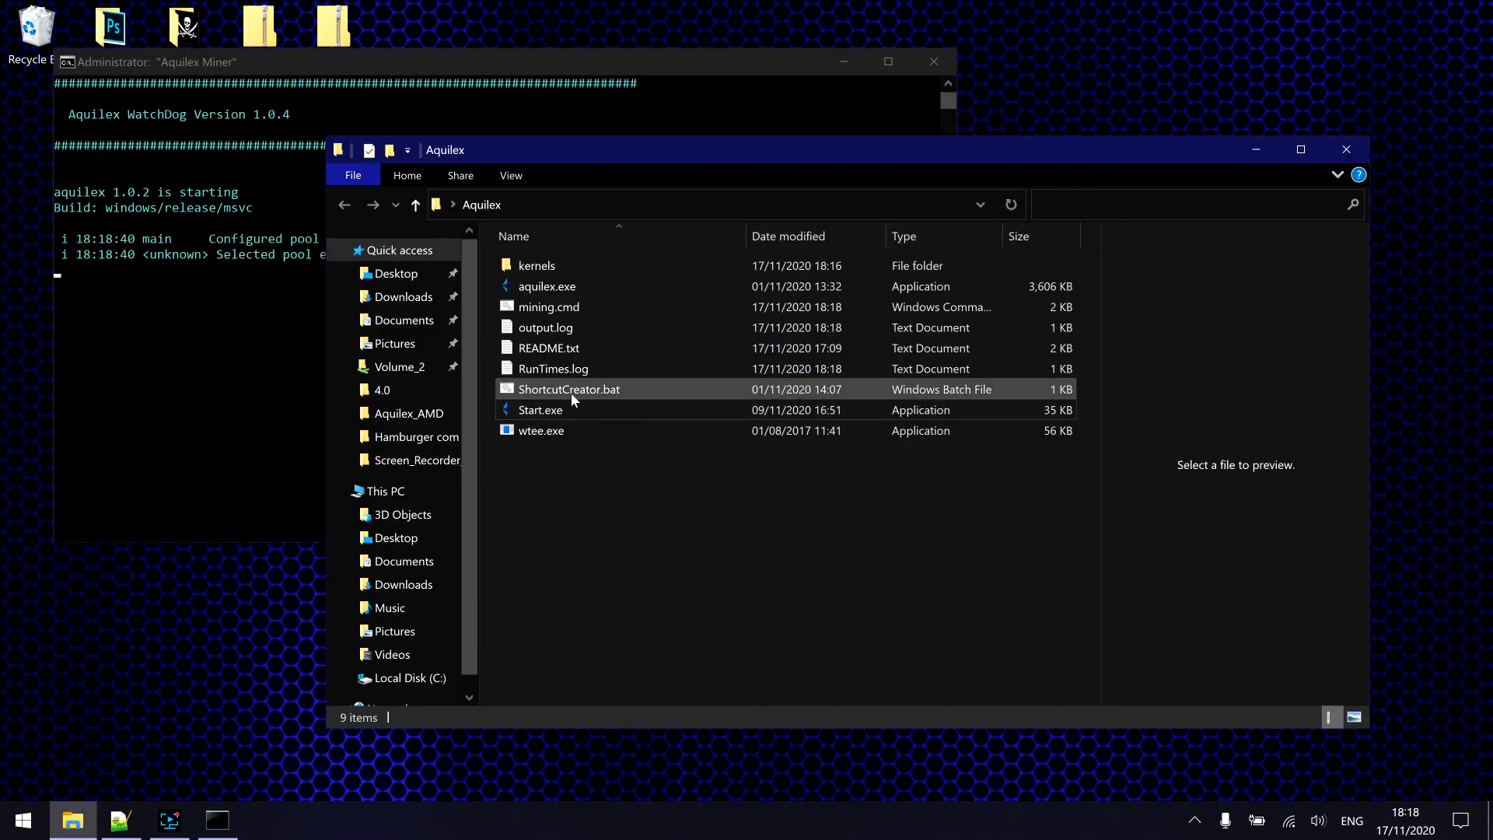
click(569, 389)
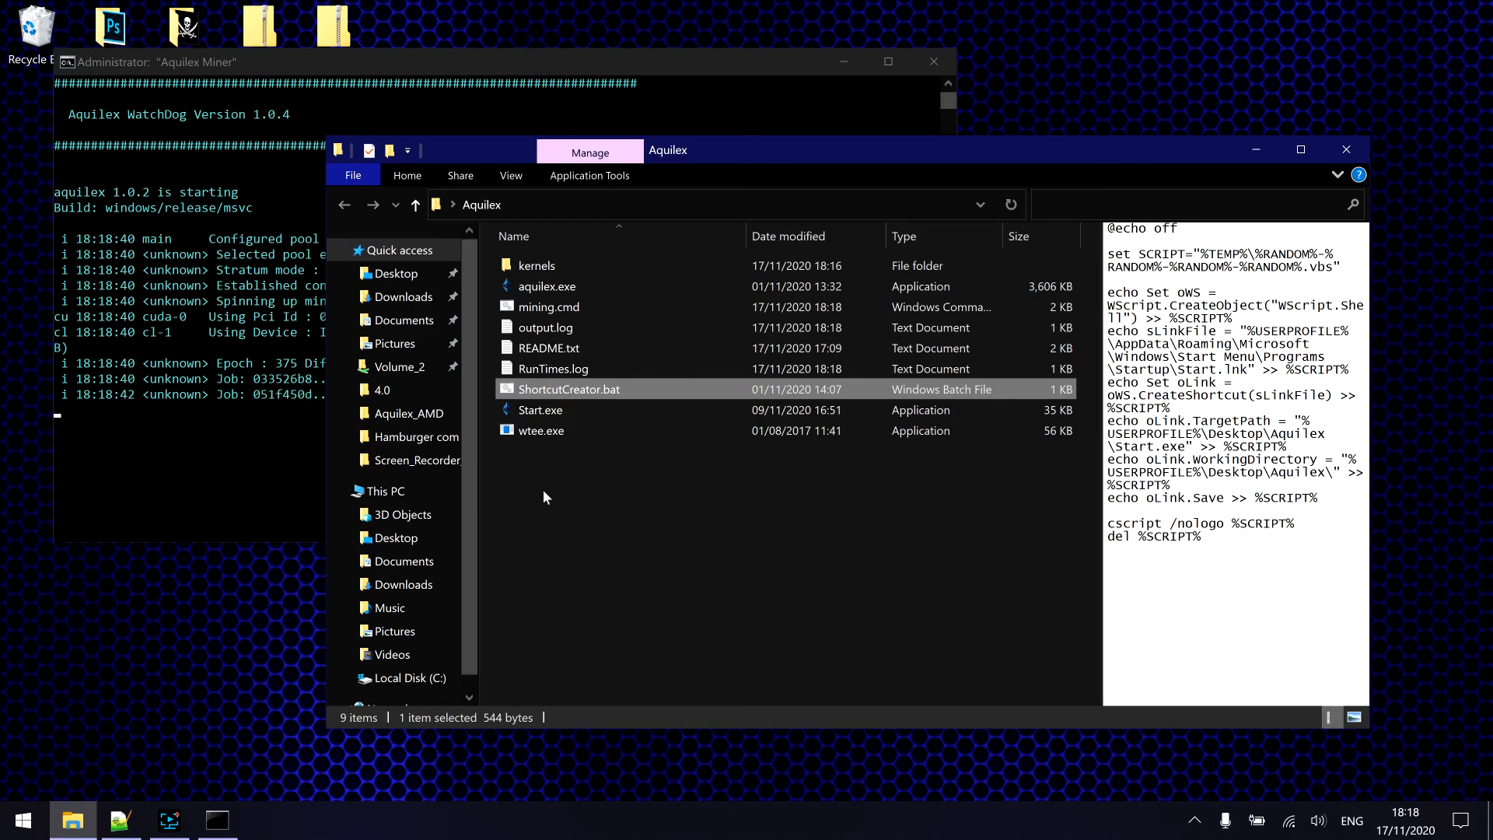